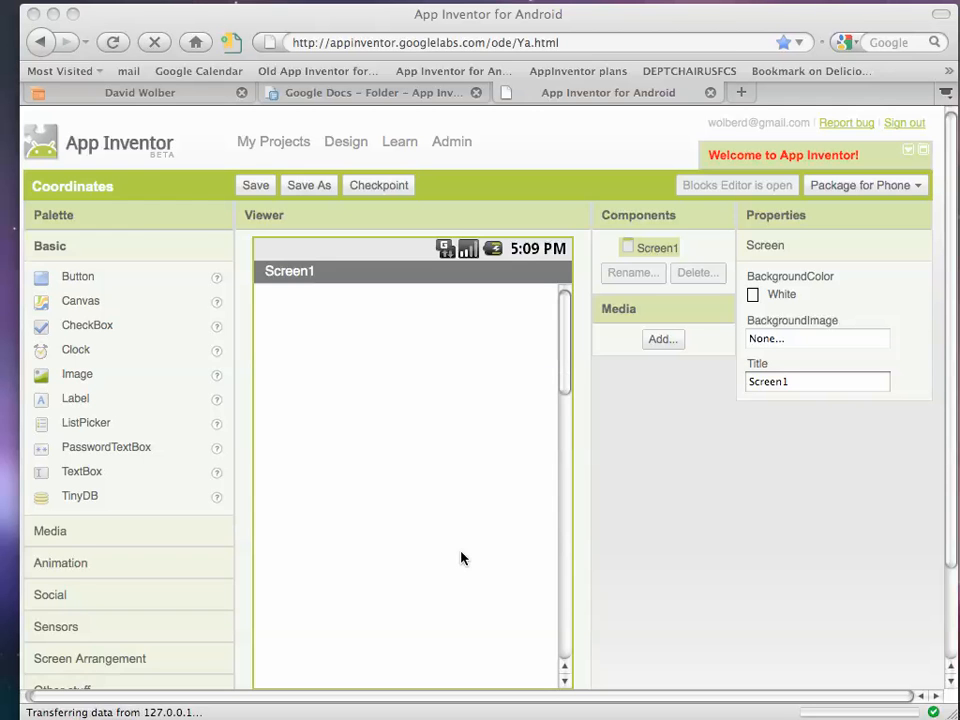
{"action": "mouse_move", "coordinate": [98, 322]}
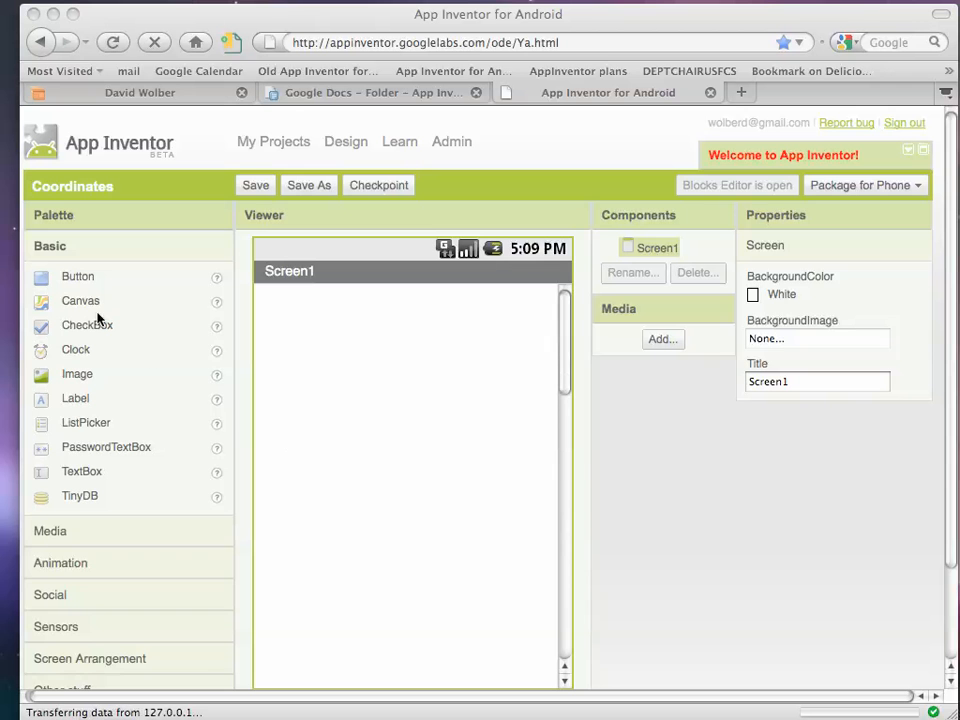
{"action": "mouse_move", "coordinate": [80, 300]}
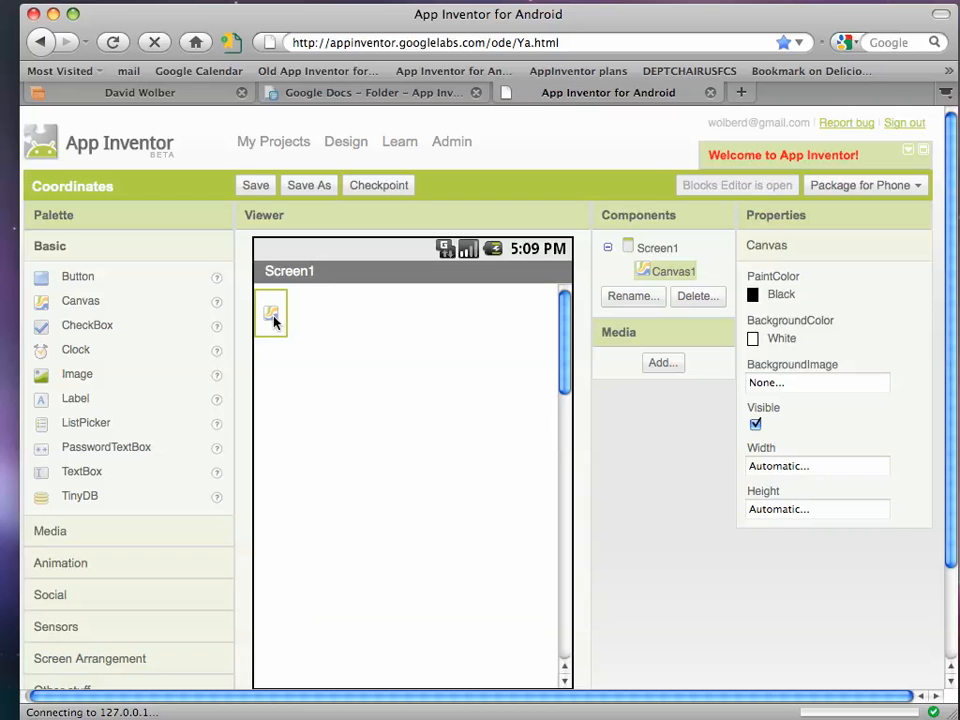
- Set Canvas1 Width to Fill parent and Height to 300 pixels
{"action": "left_click", "coordinate": [816, 466]}
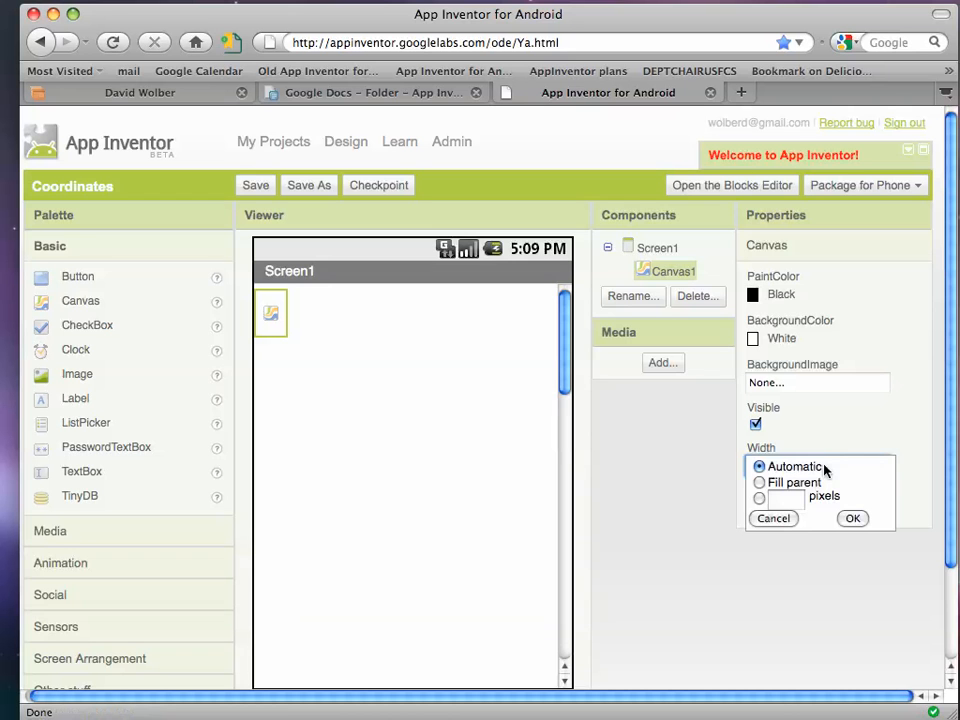
{"action": "left_click", "coordinate": [756, 482]}
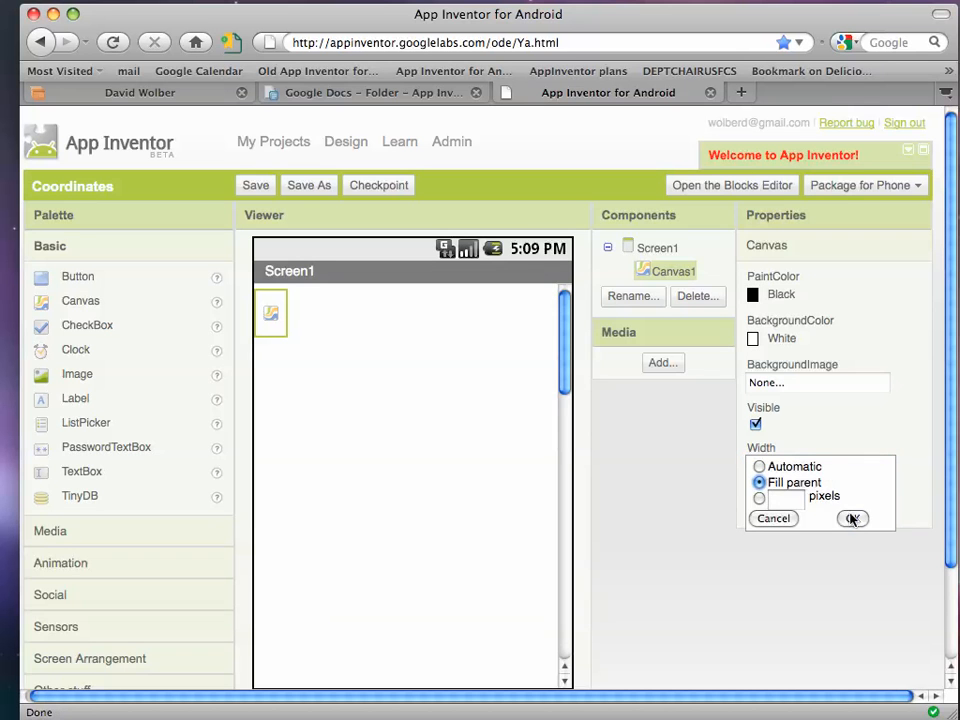
{"action": "left_click", "coordinate": [852, 520]}
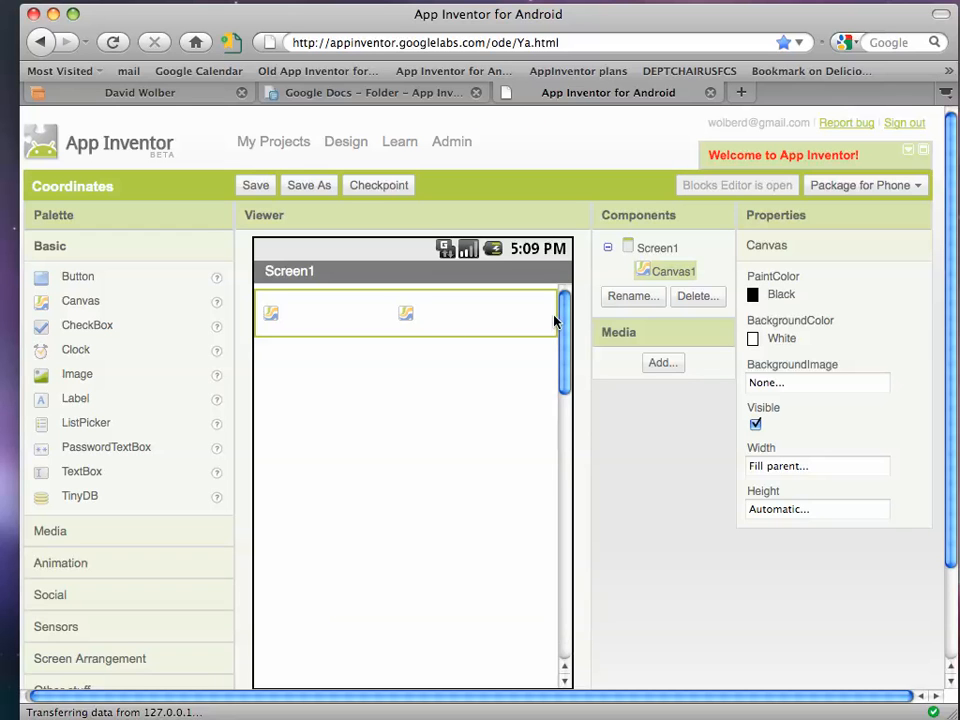
{"action": "left_click", "coordinate": [816, 510]}
{"action": "type", "text": "5"}
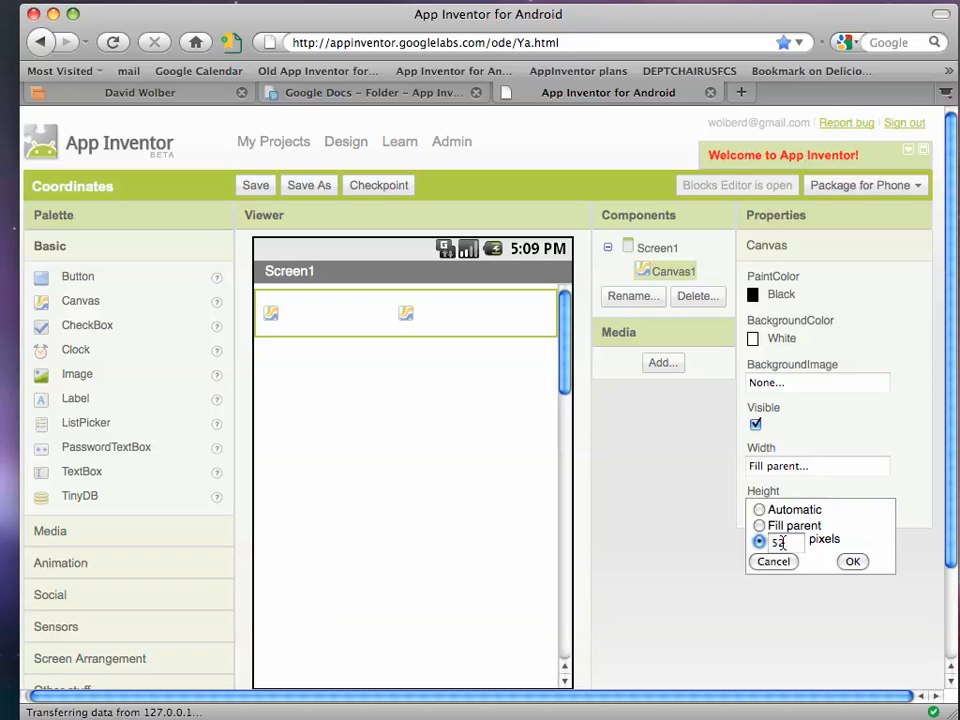
{"action": "type", "text": "300"}
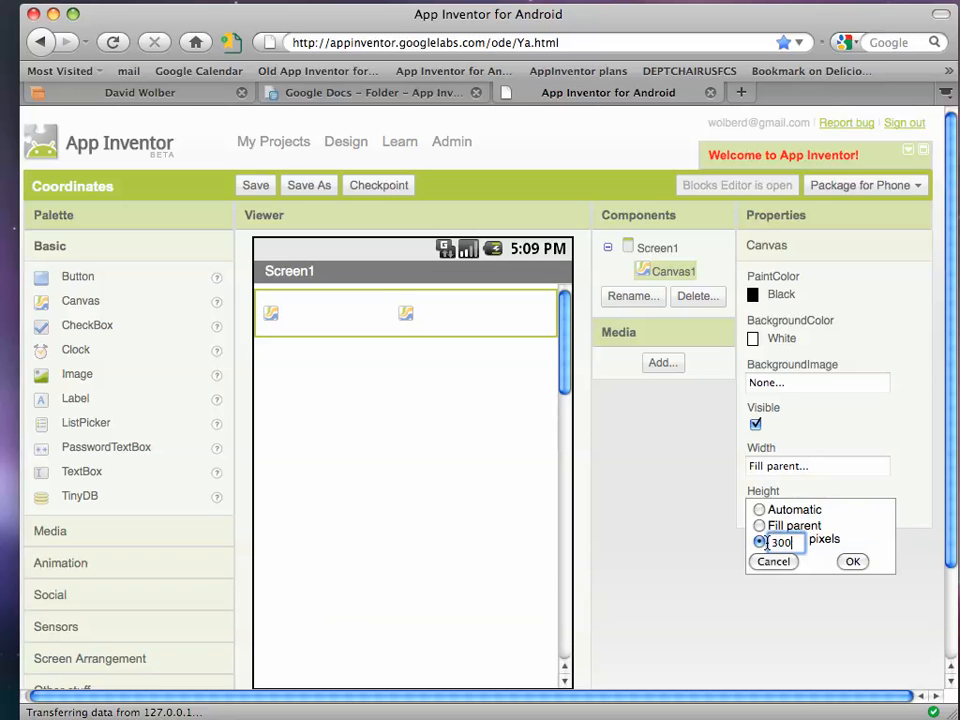
{"action": "left_click", "coordinate": [852, 562]}
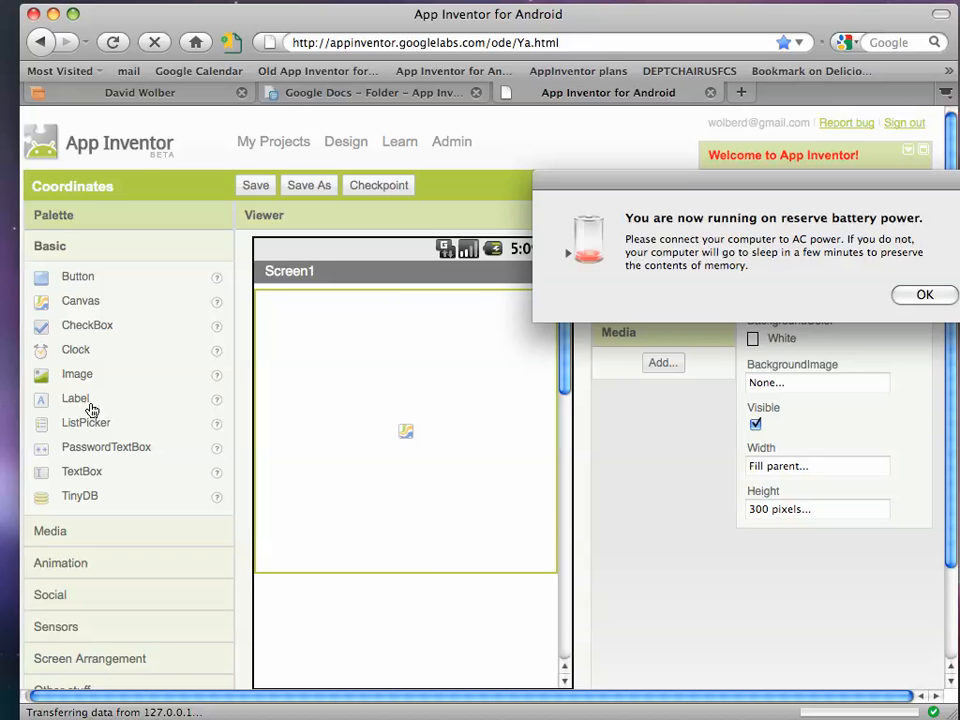
- Give Label1 the text 'Last Touched Pixel:' and delete the accidental Image1 component
{"action": "left_click", "coordinate": [900, 294]}
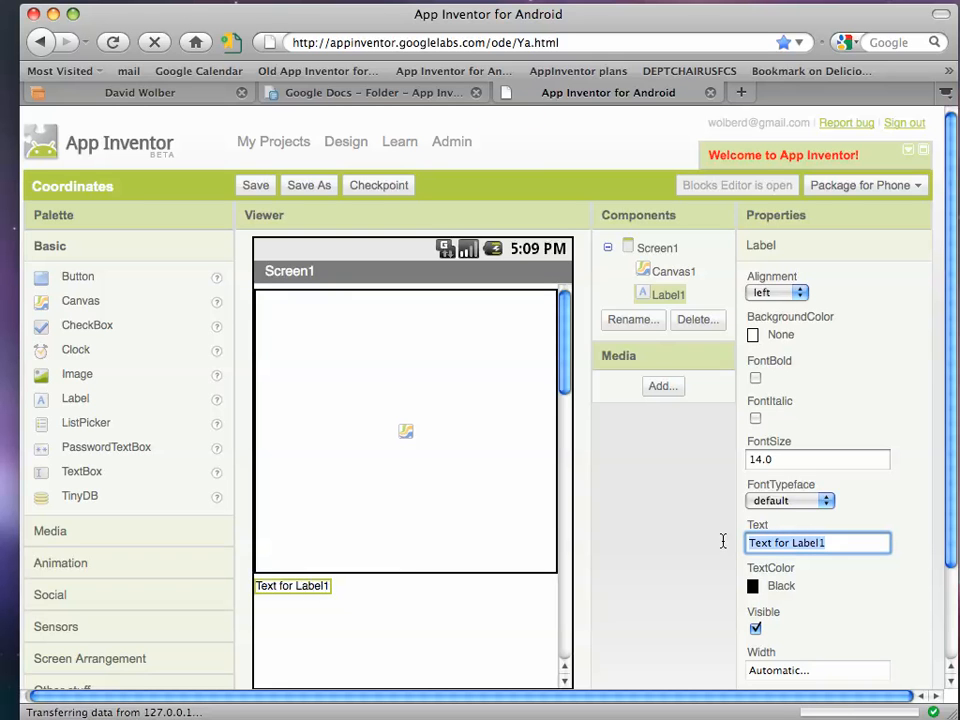
{"action": "type", "text": "L"}
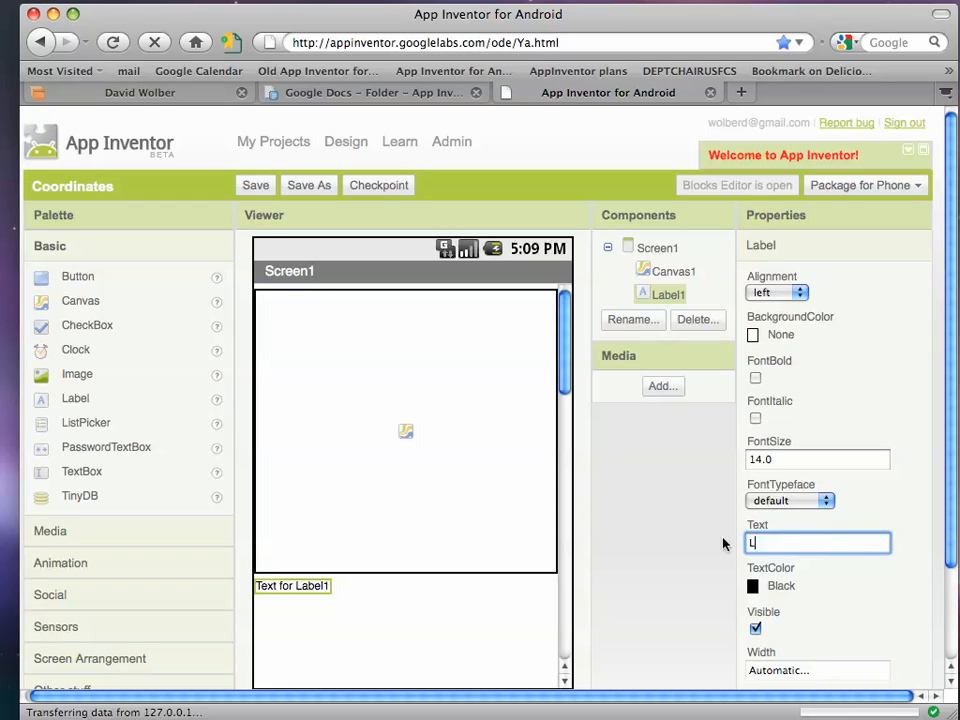
{"action": "type", "text": "ast Touched Pixel:"}
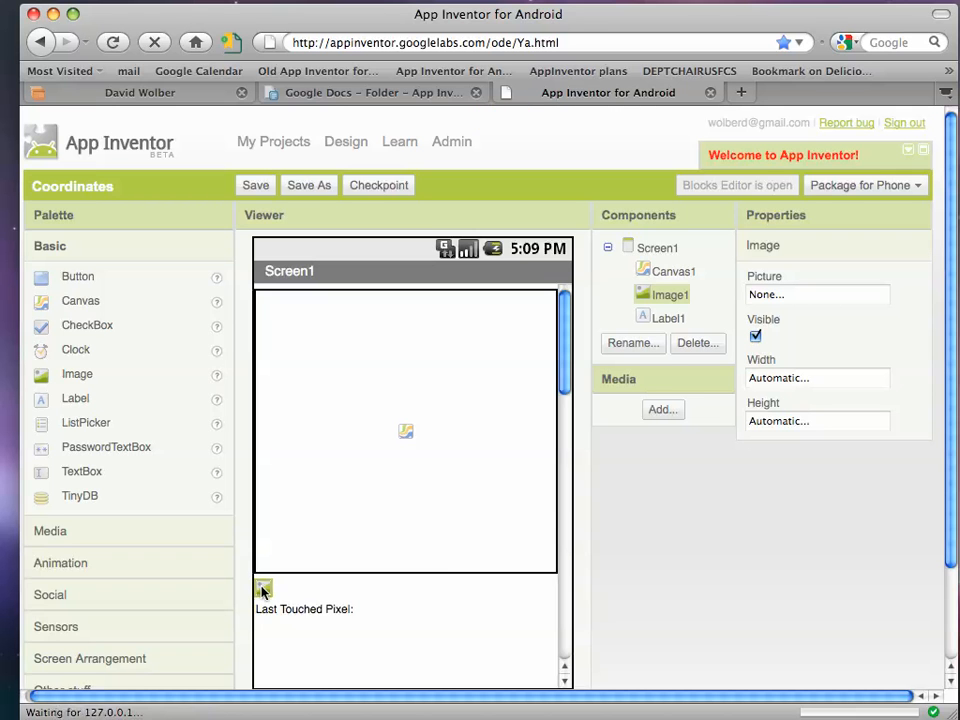
{"action": "left_click", "coordinate": [696, 344]}
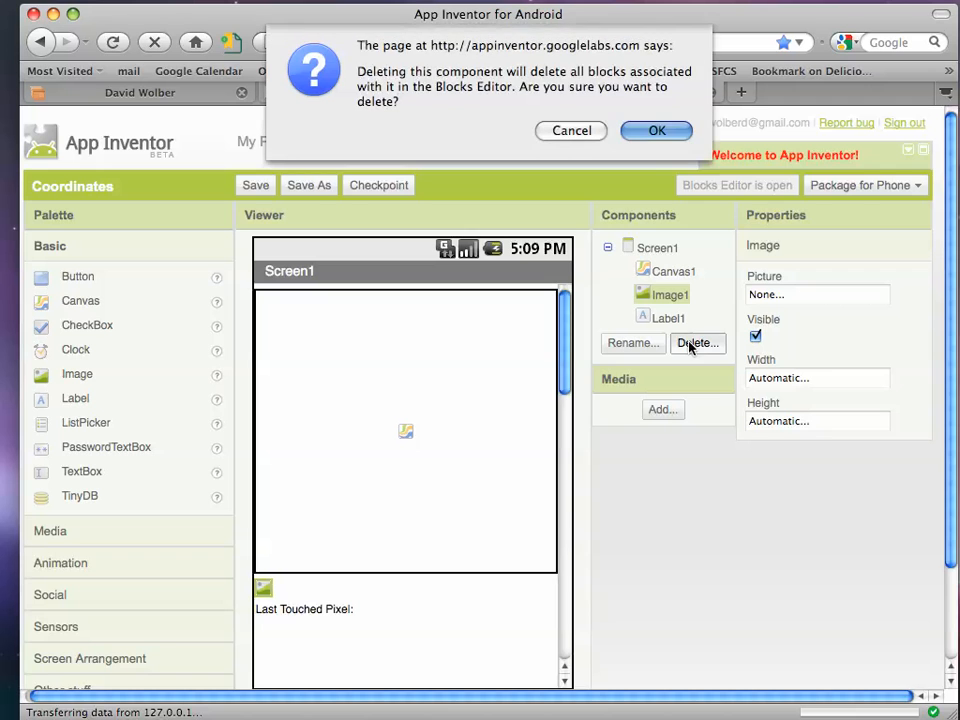
{"action": "left_click", "coordinate": [656, 132]}
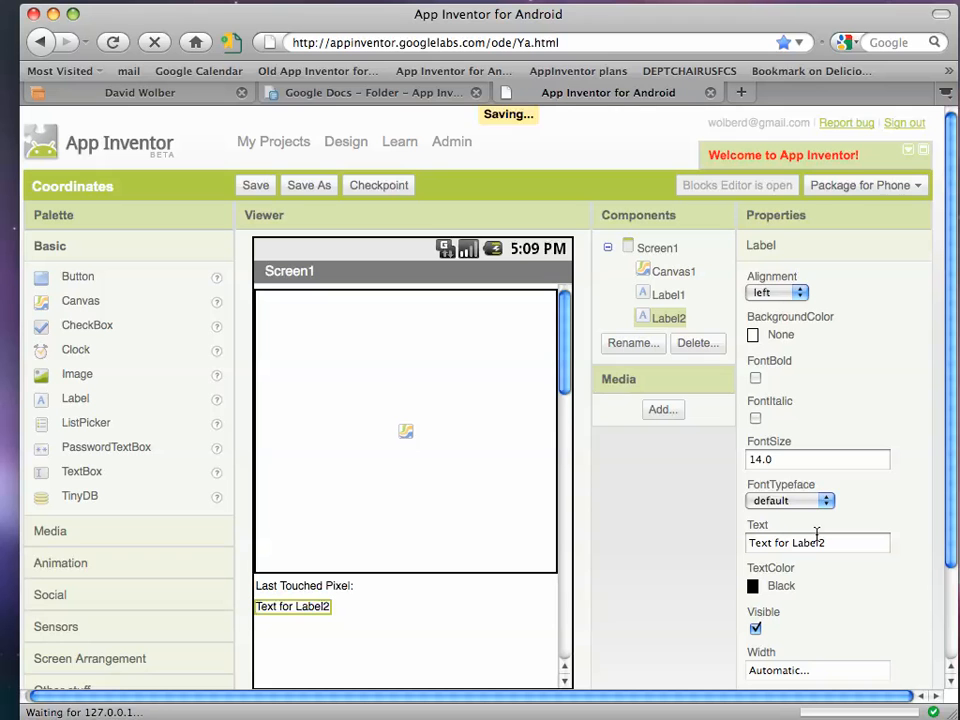
- Rename Label2 to xyLabel
{"action": "left_click", "coordinate": [632, 344]}
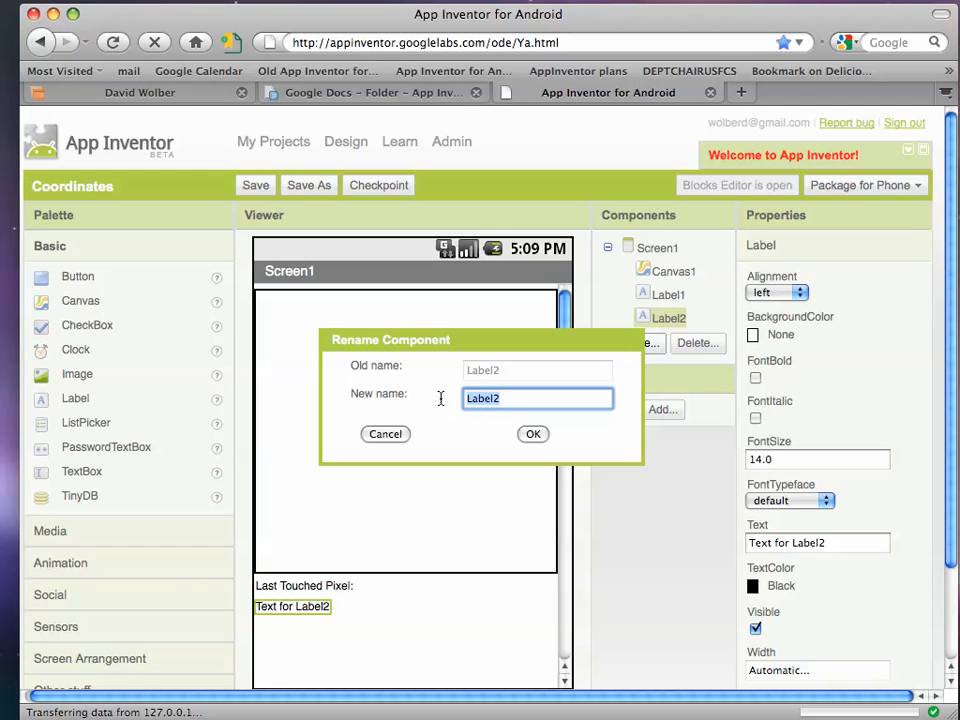
{"action": "type", "text": "xyLabel"}
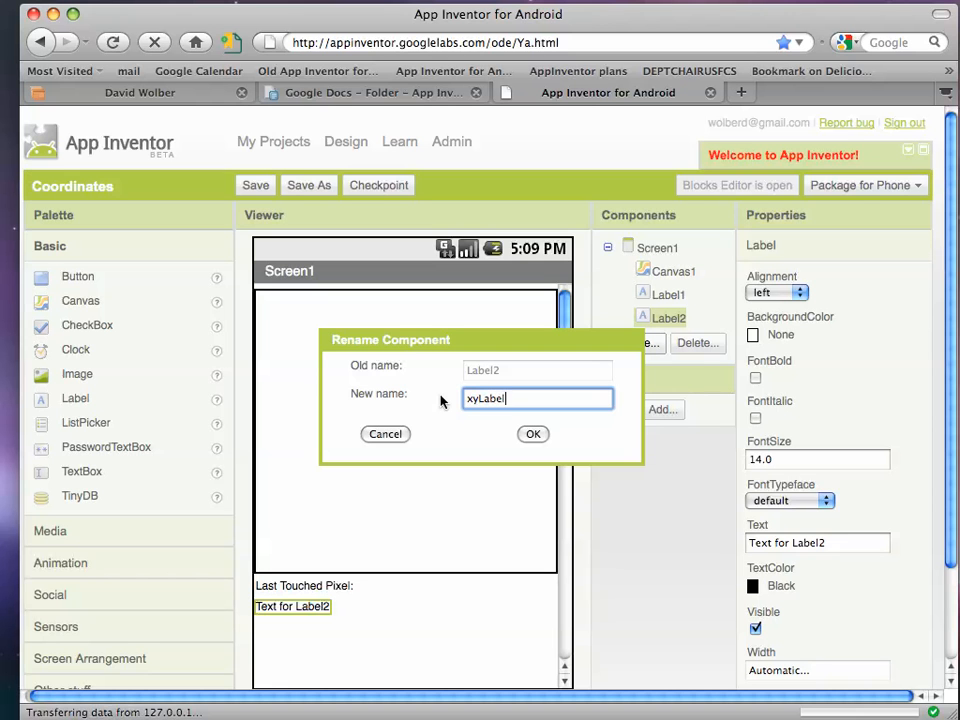
{"action": "left_click", "coordinate": [532, 434]}
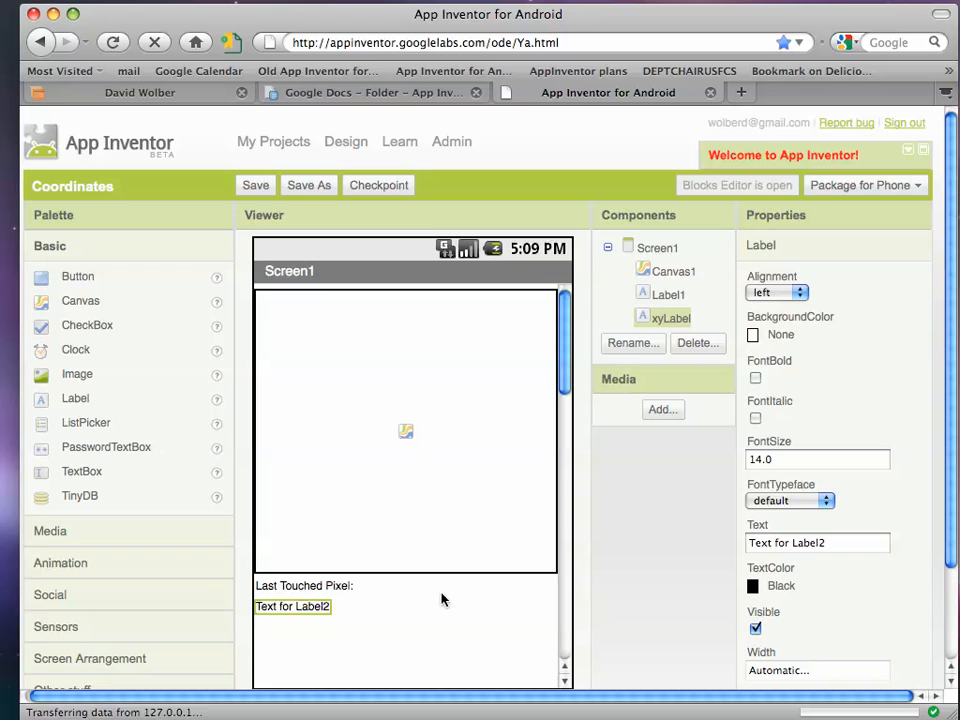
{"action": "mouse_move", "coordinate": [136, 664]}
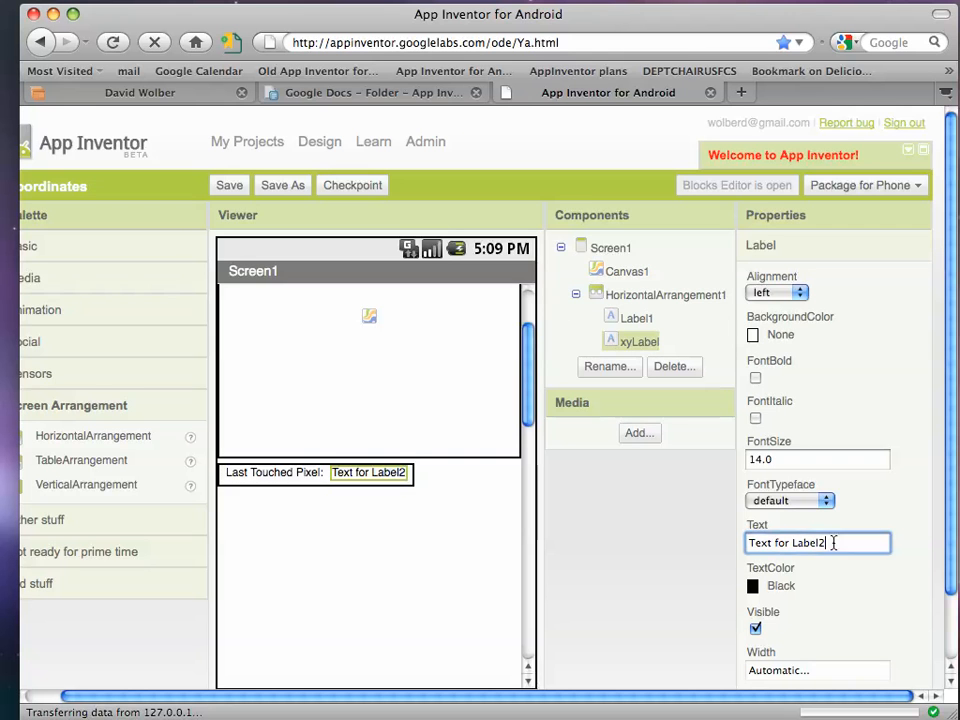
- Set xyLabel Text to none inside the horizontal arrangement beside Label1
{"action": "type", "text": "none"}
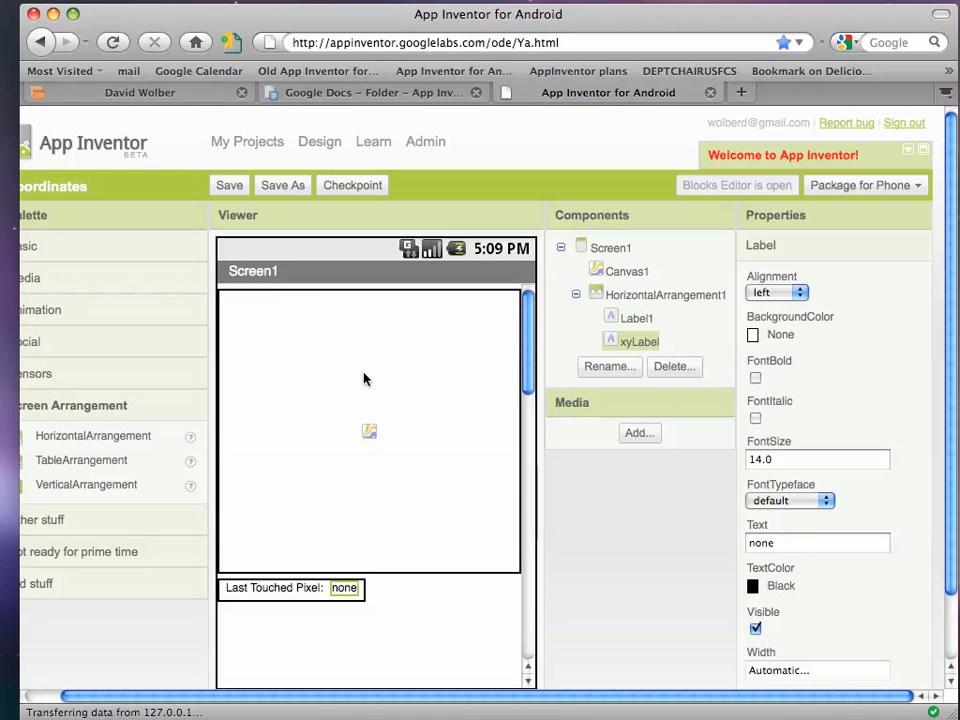
{"action": "mouse_move", "coordinate": [412, 480]}
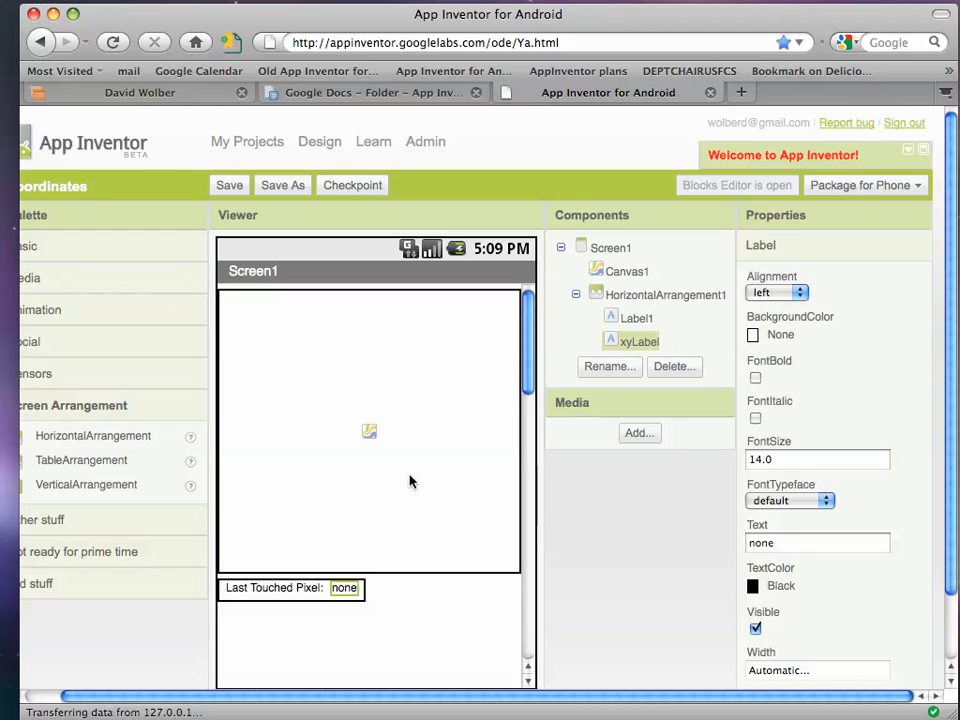
{"action": "mouse_move", "coordinate": [408, 550]}
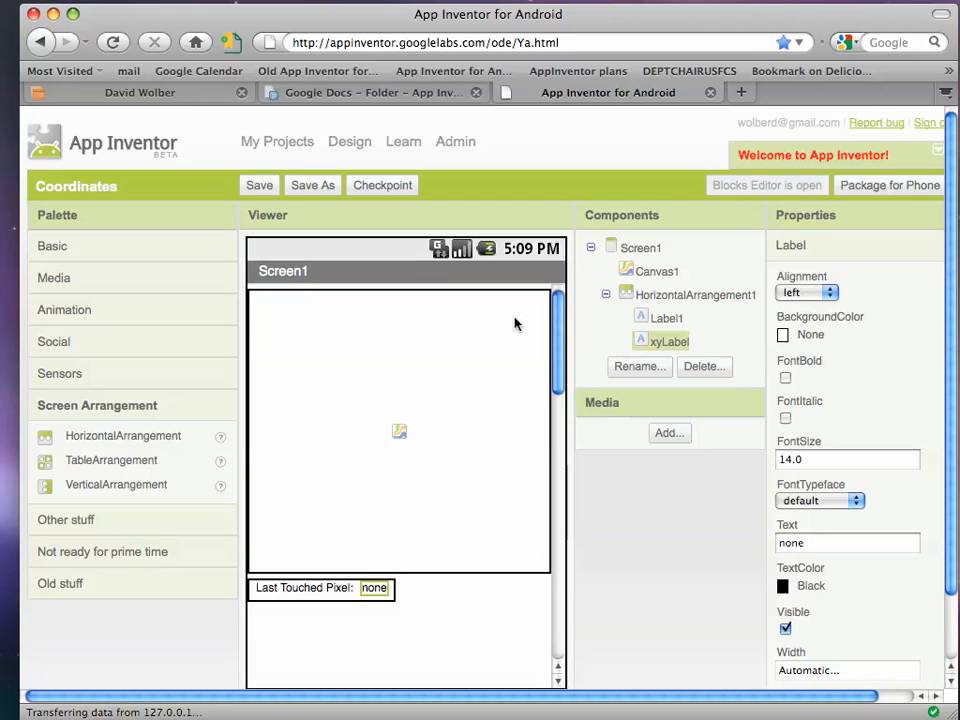
{"action": "mouse_move", "coordinate": [348, 236]}
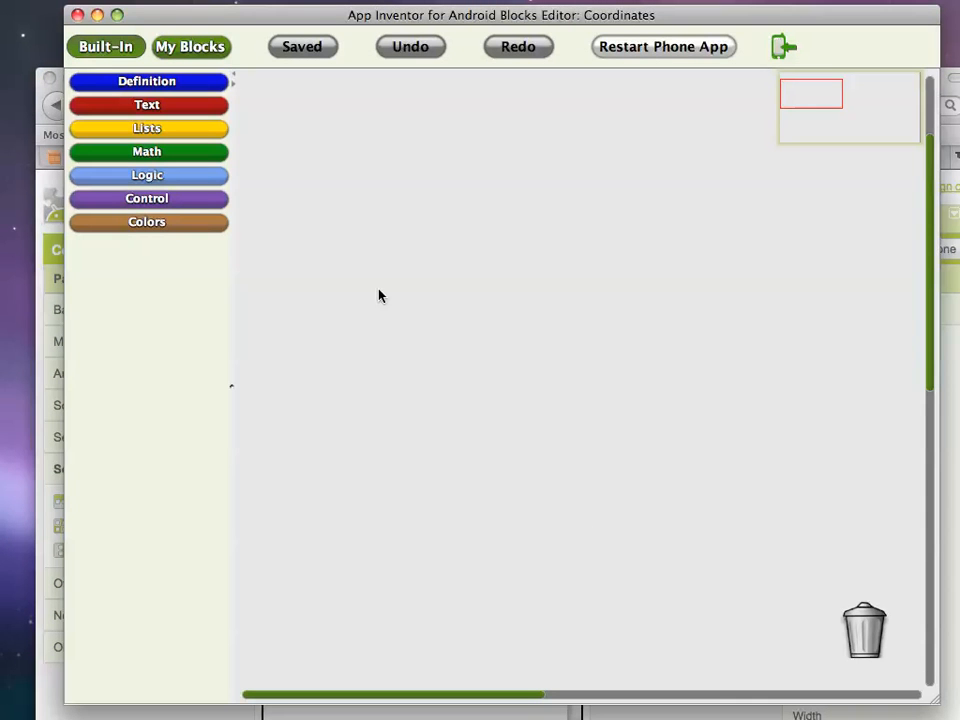
- Bring out the Canvas1.Touched event and the set xyLabel.Text block from My Blocks
{"action": "left_click", "coordinate": [190, 46]}
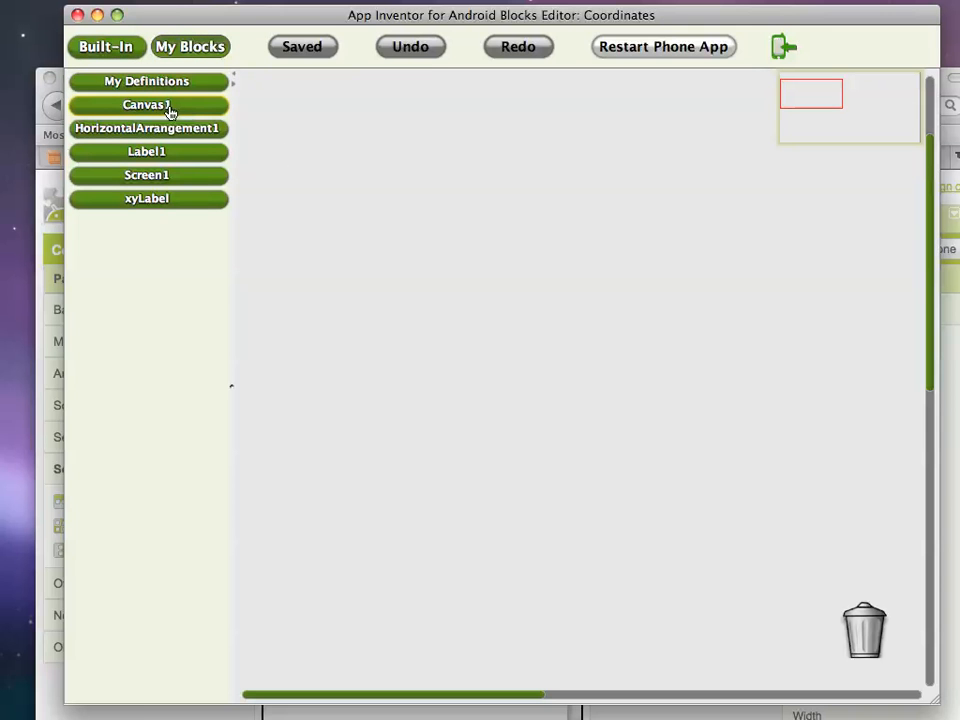
{"action": "left_click", "coordinate": [146, 104]}
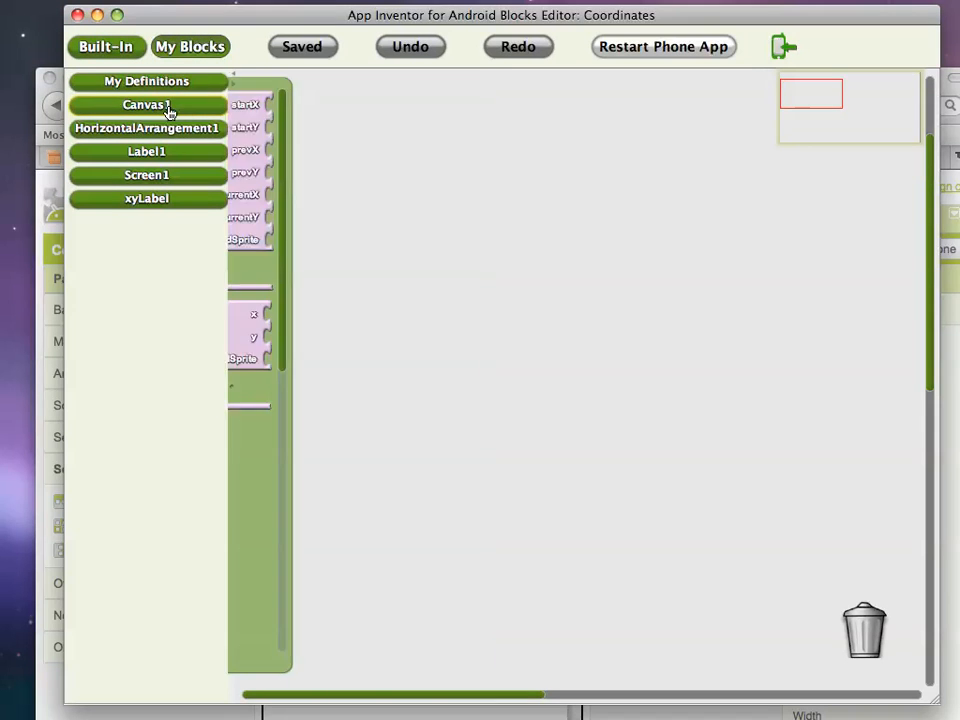
{"action": "left_click", "coordinate": [146, 104]}
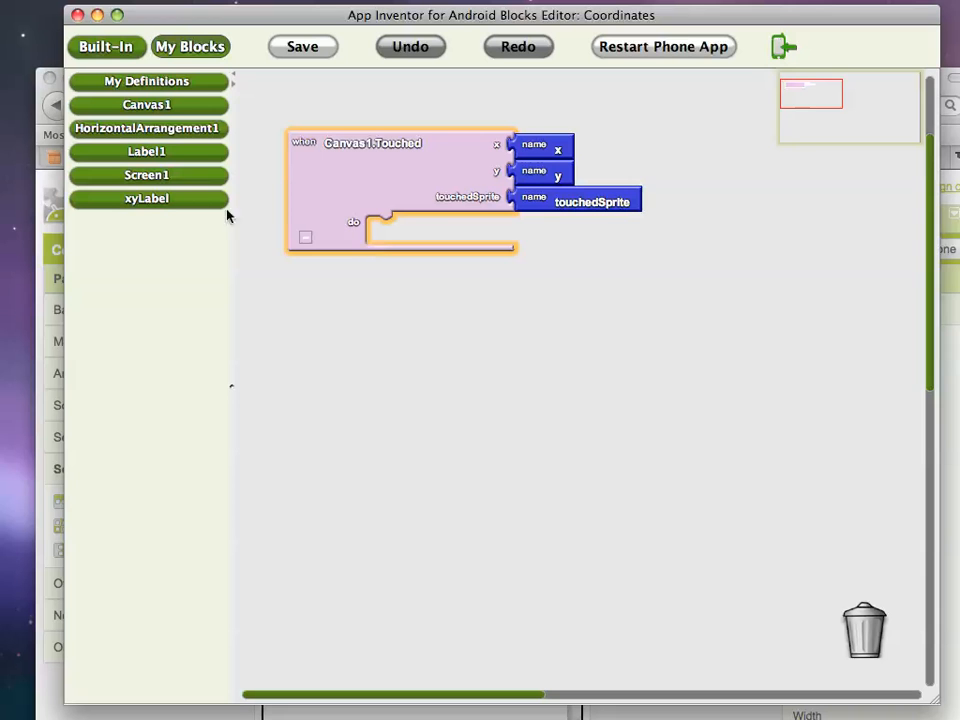
{"action": "mouse_move", "coordinate": [188, 204]}
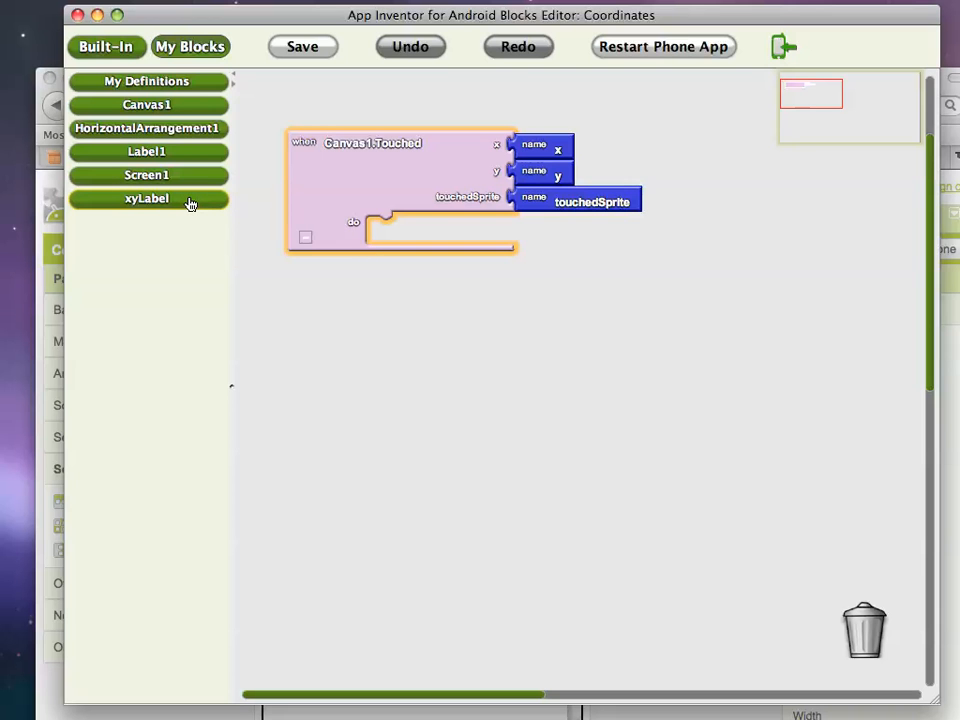
{"action": "left_click", "coordinate": [148, 198]}
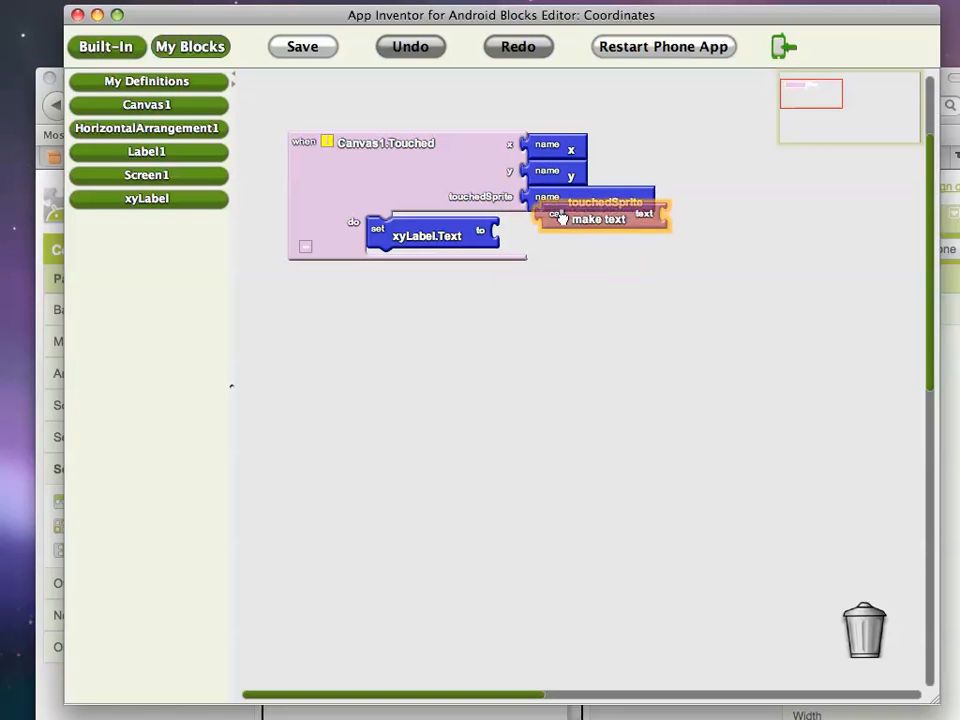
- Feed a make text block into set xyLabel.Text and plug value x into it
{"action": "left_click_drag", "start_coordinate": [598, 218], "coordinate": [556, 236]}
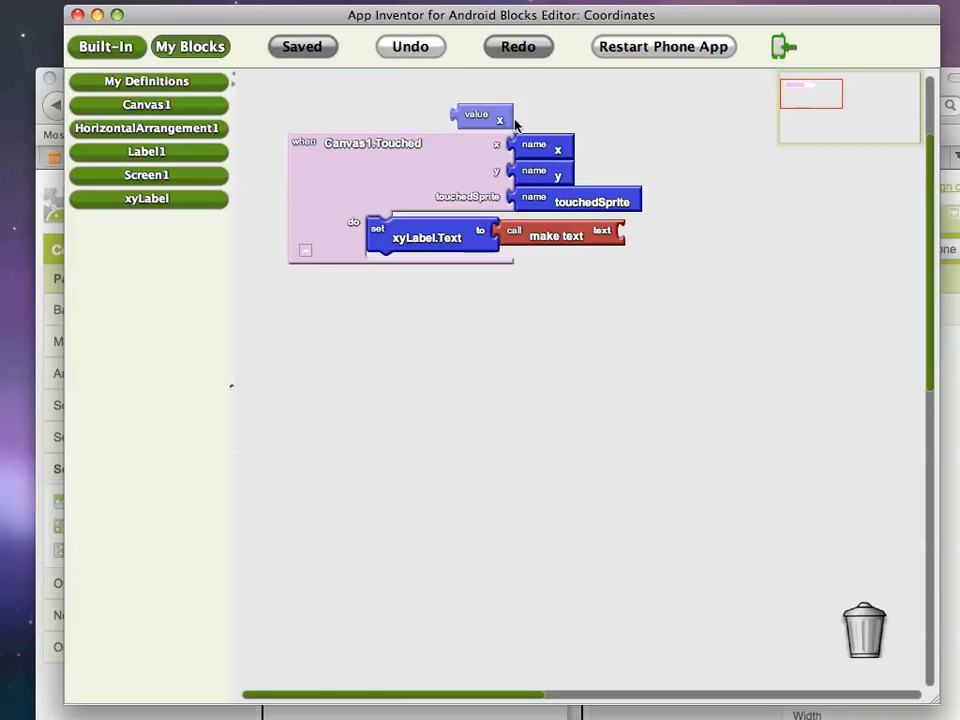
{"action": "left_click_drag", "start_coordinate": [486, 114], "coordinate": [650, 236]}
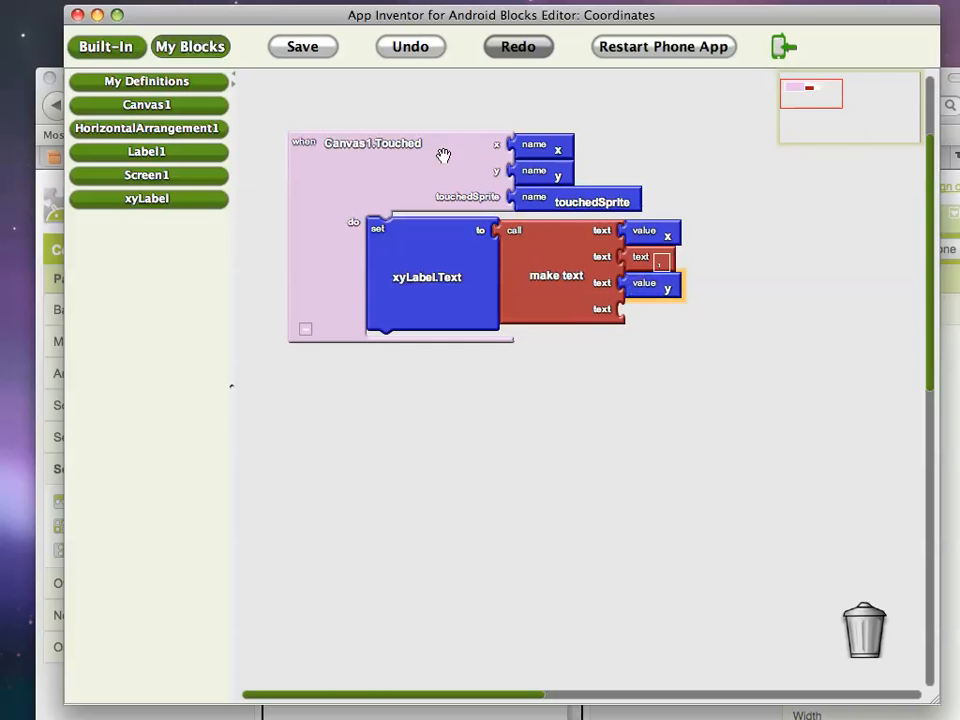
{"action": "mouse_move", "coordinate": [376, 156]}
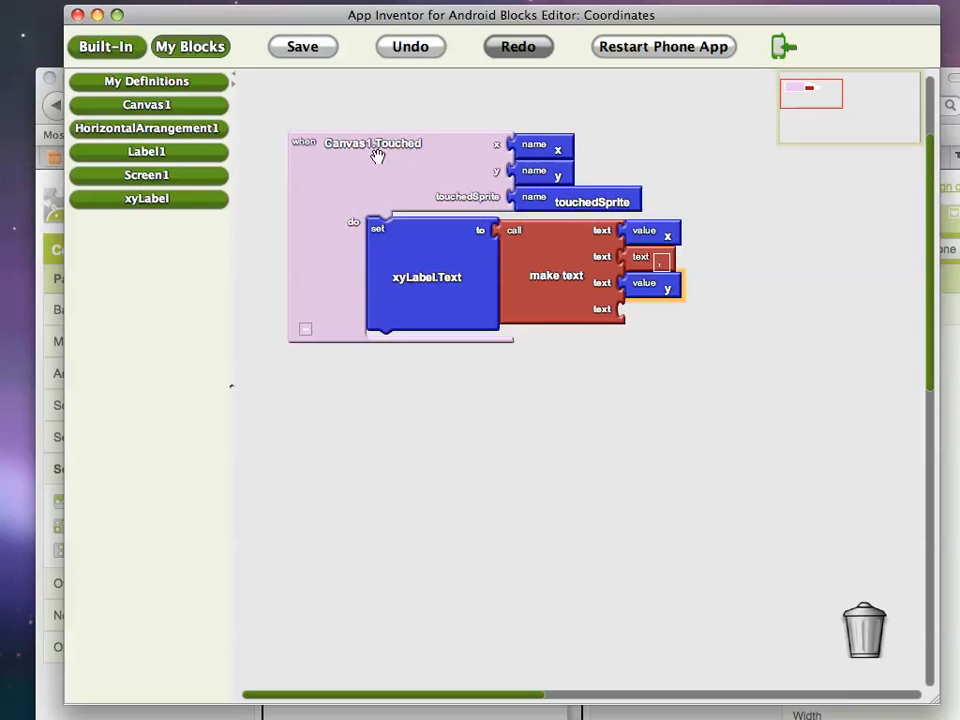
{"action": "mouse_move", "coordinate": [556, 156]}
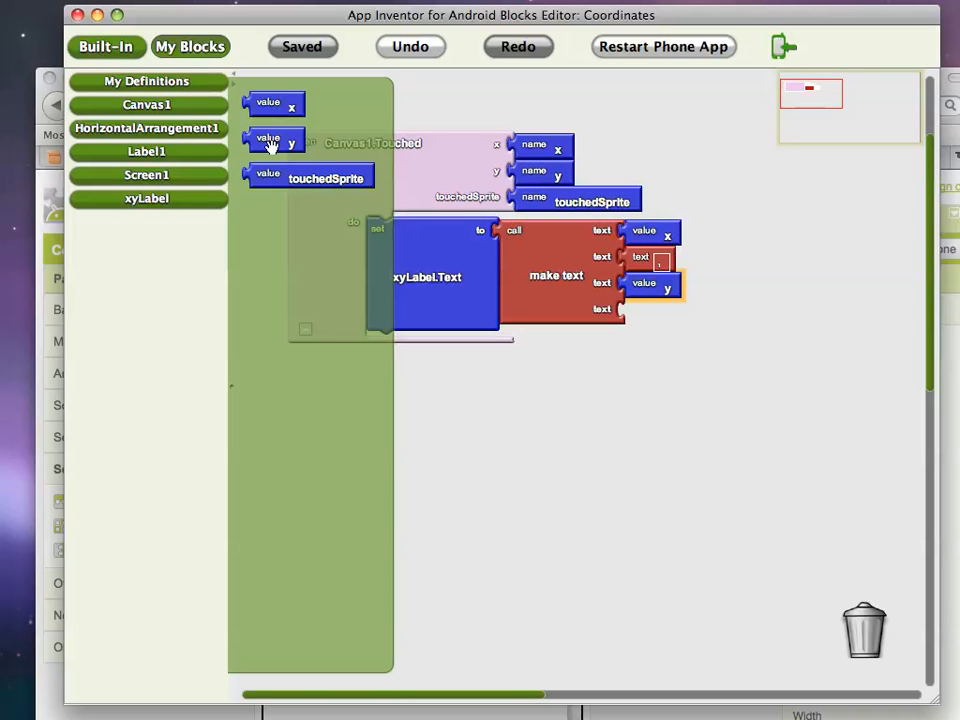
{"action": "mouse_move", "coordinate": [260, 168]}
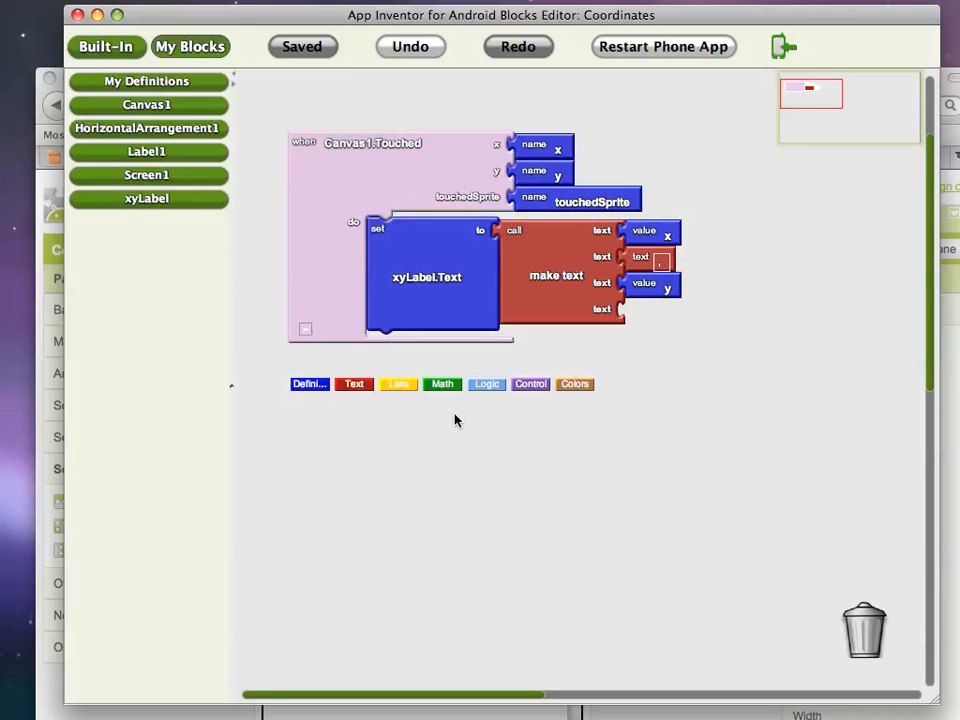
{"action": "mouse_move", "coordinate": [592, 396]}
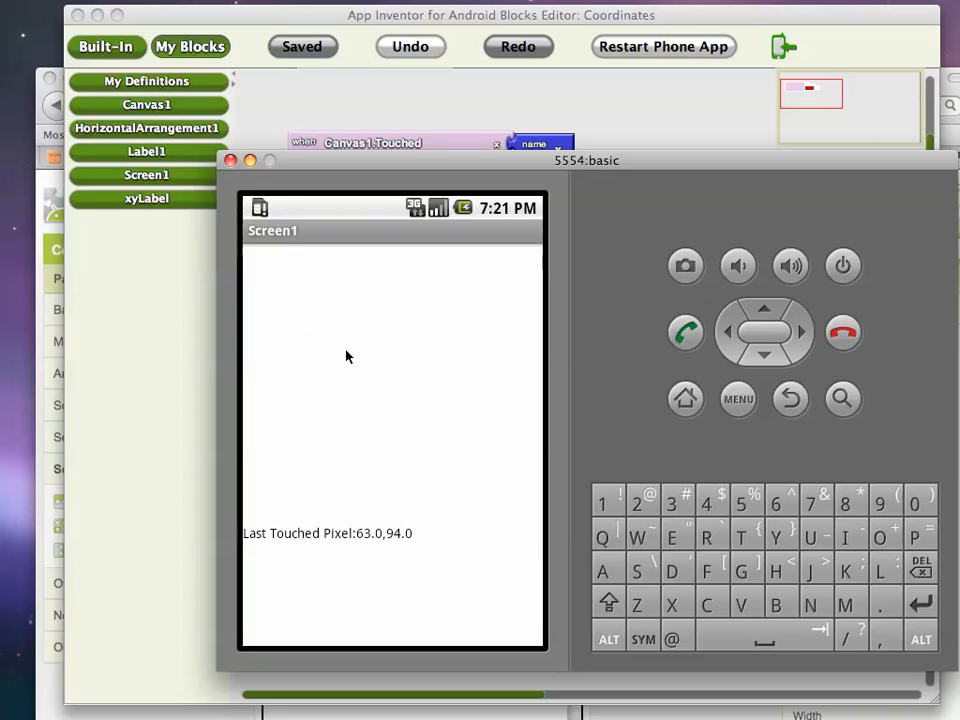
- Tap three spots on the emulator canvas so the label reports each touched coordinate, ending at 242.0,60.0
{"action": "left_click", "coordinate": [376, 364]}
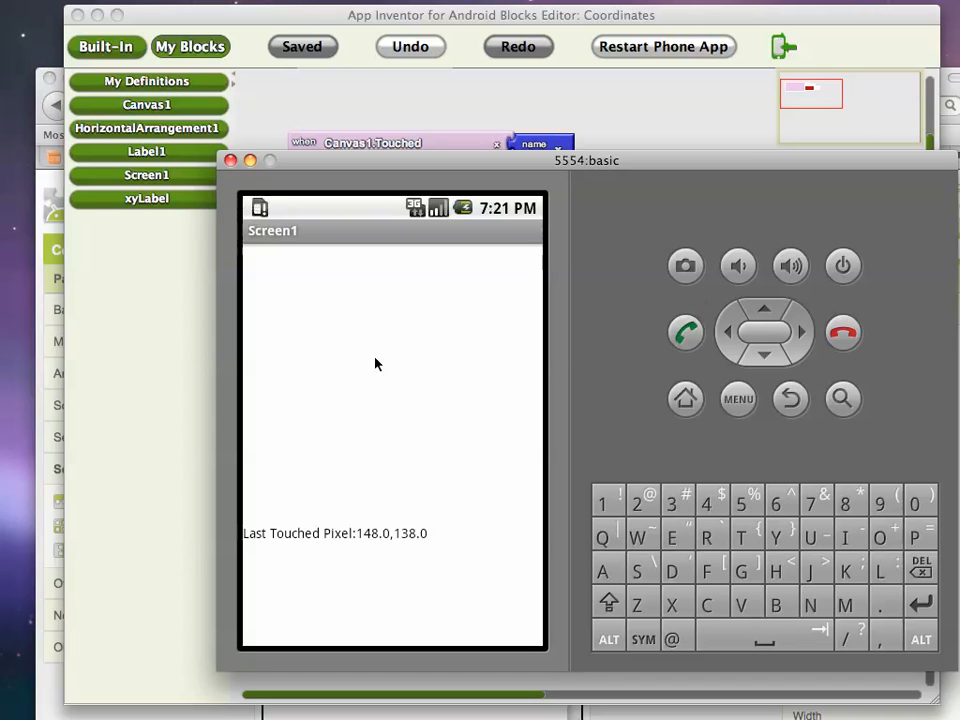
{"action": "left_click", "coordinate": [462, 434]}
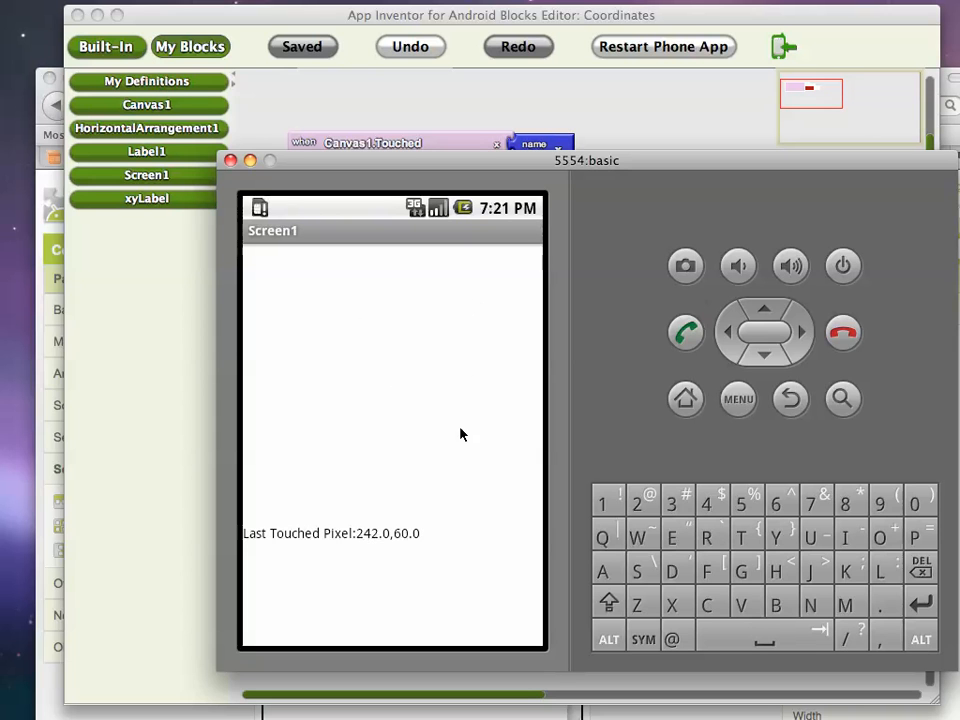
{"action": "left_click", "coordinate": [264, 320]}
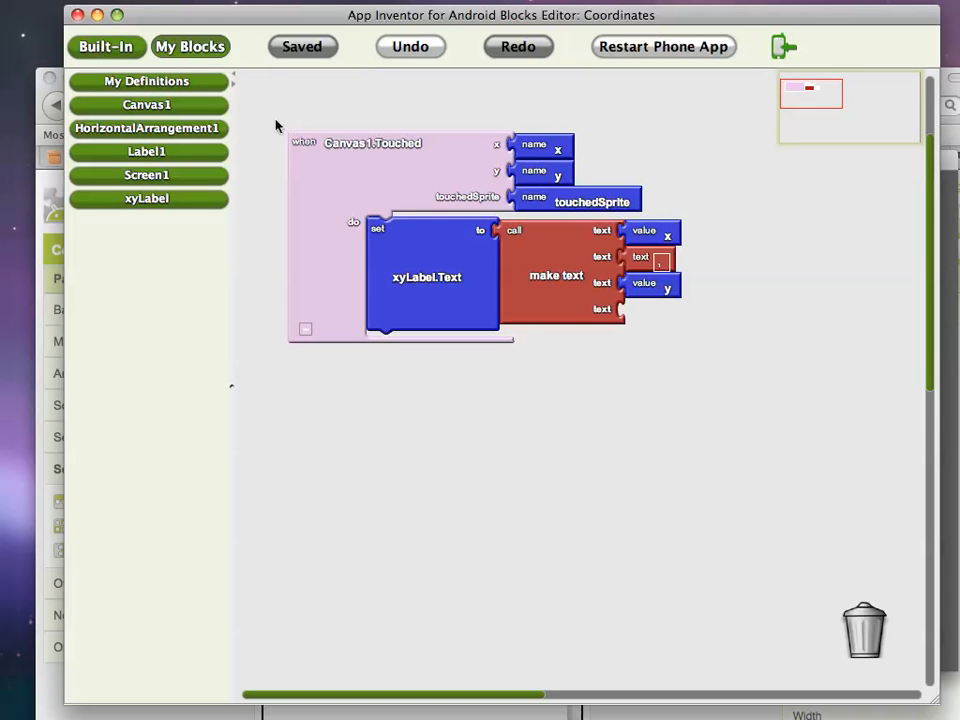
- Add Canvas1.DrawCircle at value x, value y with a Math number 1 as radius inside Canvas1.Touched
{"action": "left_click", "coordinate": [148, 104]}
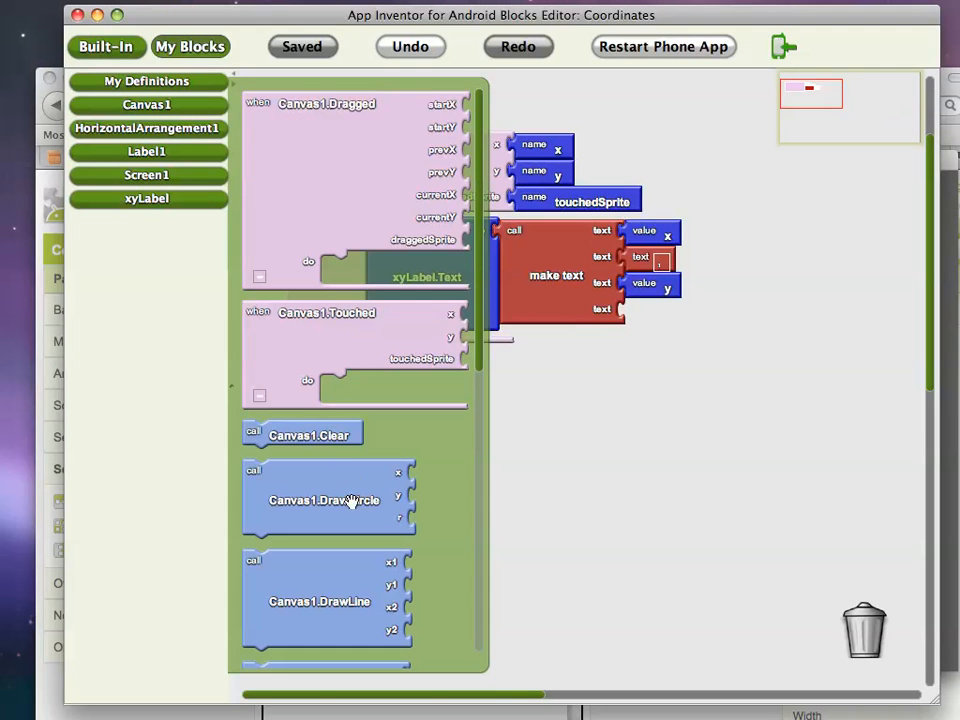
{"action": "left_click_drag", "start_coordinate": [324, 500], "coordinate": [440, 412]}
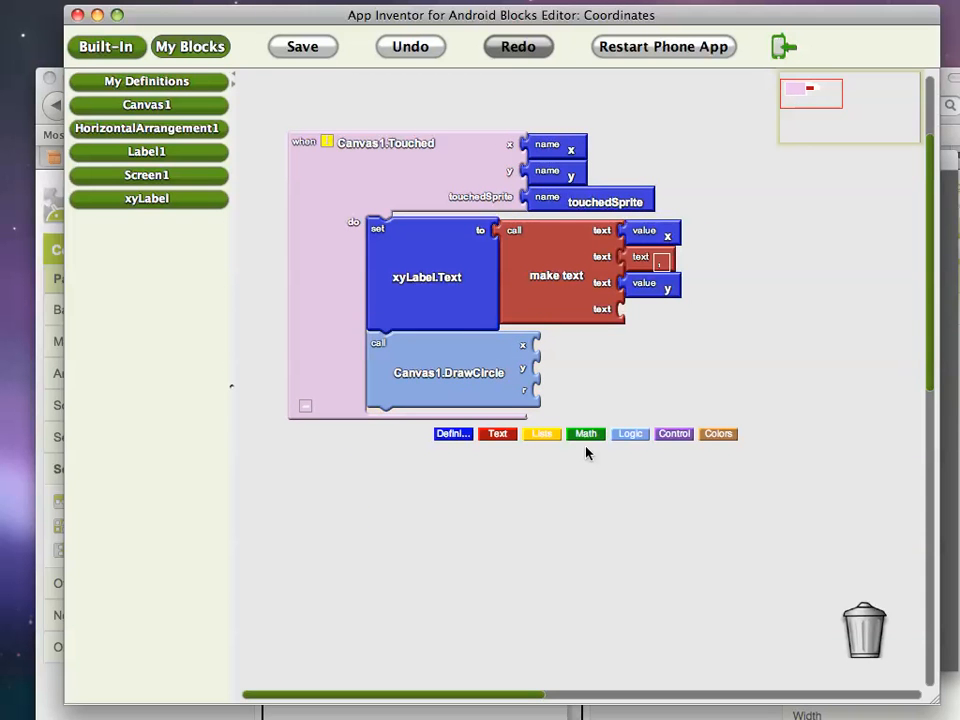
{"action": "left_click", "coordinate": [146, 104]}
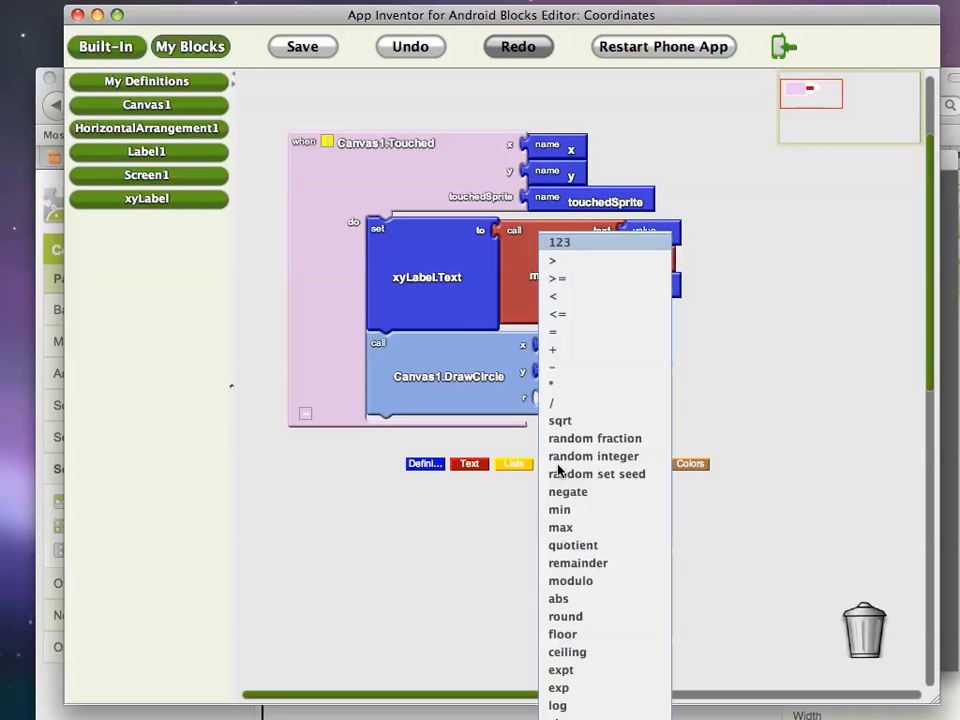
{"action": "left_click", "coordinate": [560, 242]}
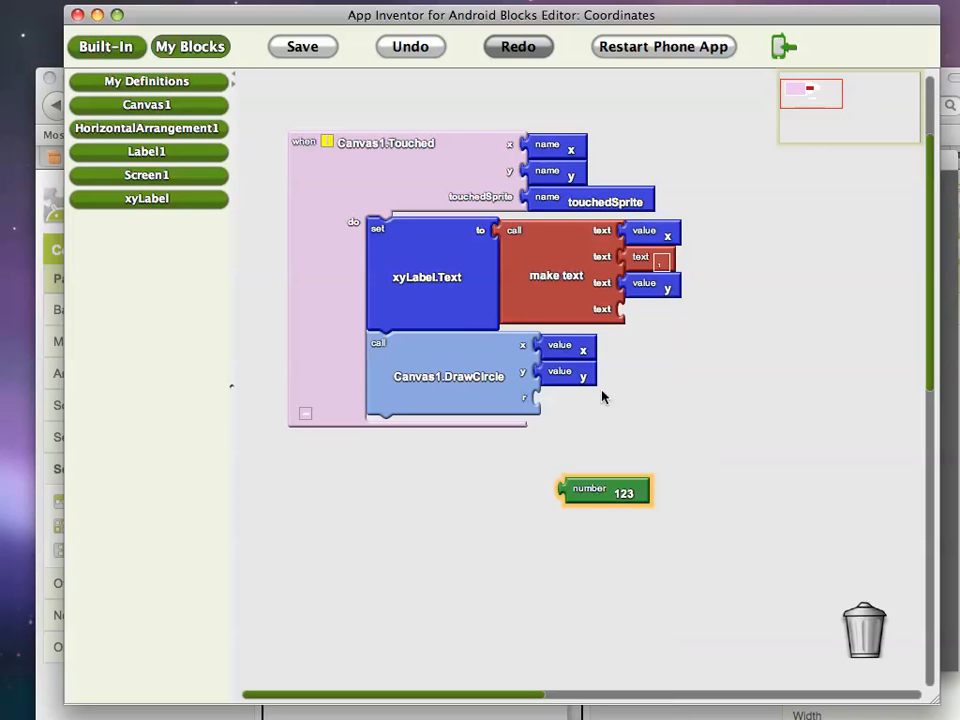
{"action": "left_click_drag", "start_coordinate": [604, 488], "coordinate": [584, 398]}
{"action": "type", "text": "1"}
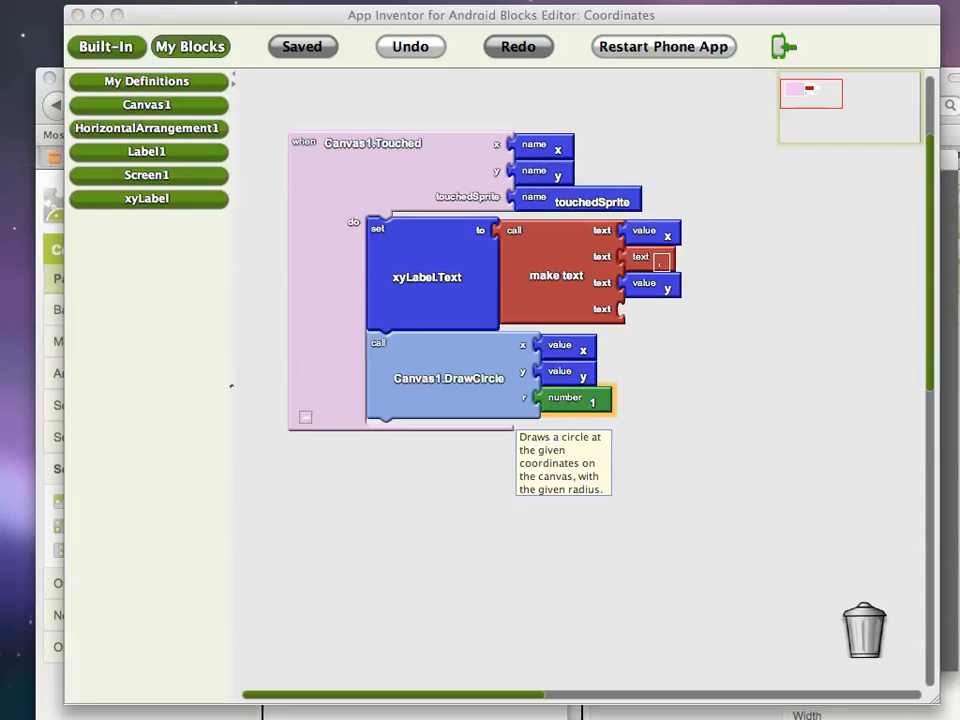
{"action": "left_click", "coordinate": [662, 46]}
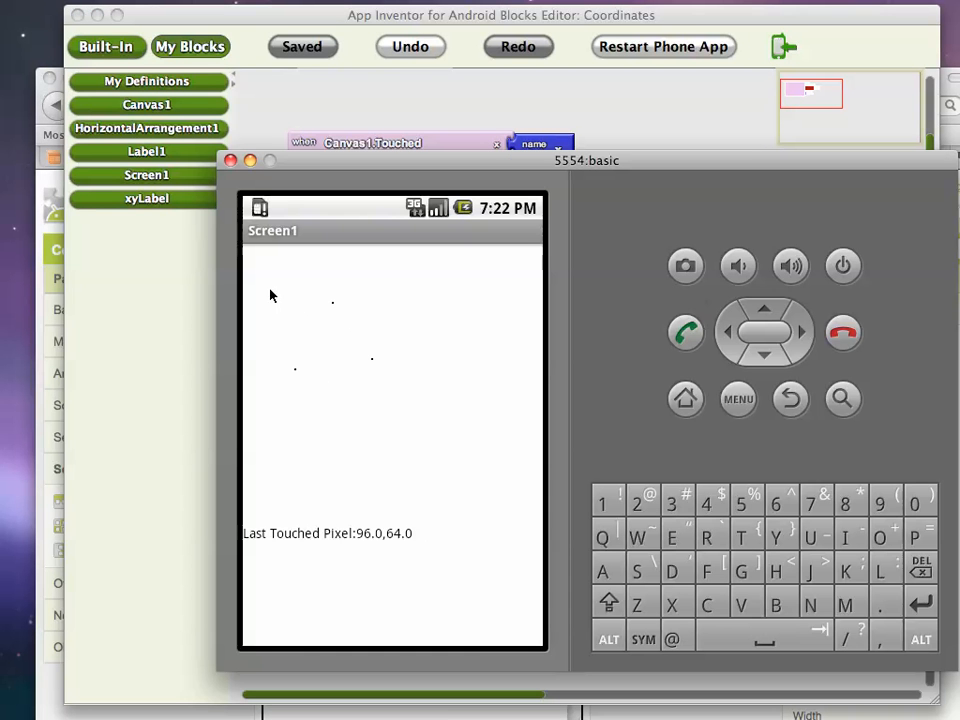
- Tap four canvas spots in the emulator to leave one-pixel dots, label ending at 302.0,299.0
{"action": "left_click", "coordinate": [294, 370]}
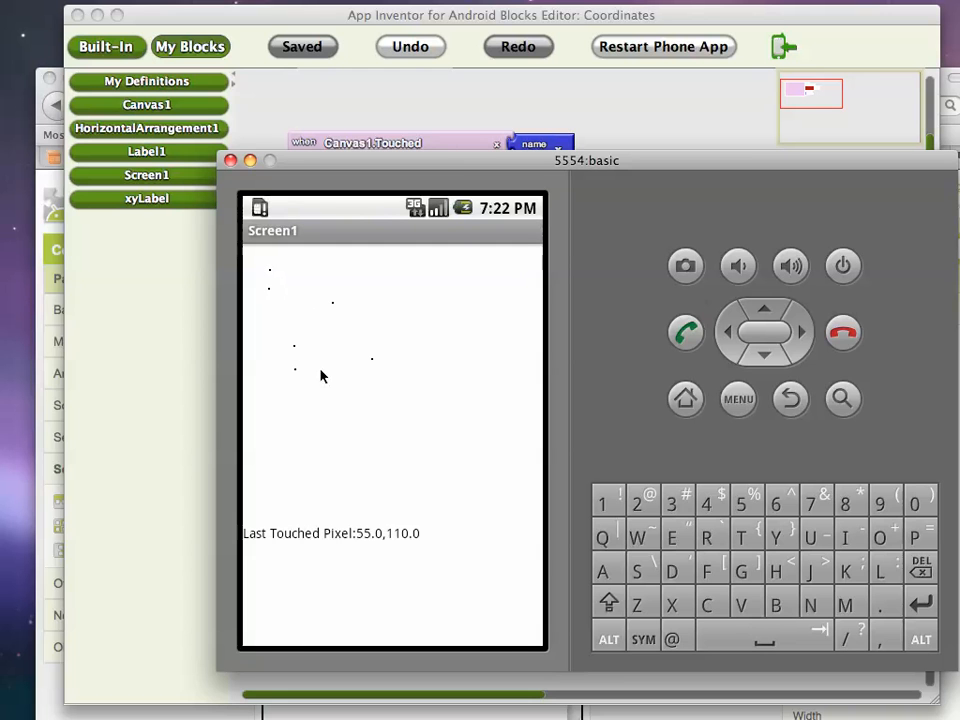
{"action": "left_click", "coordinate": [366, 422]}
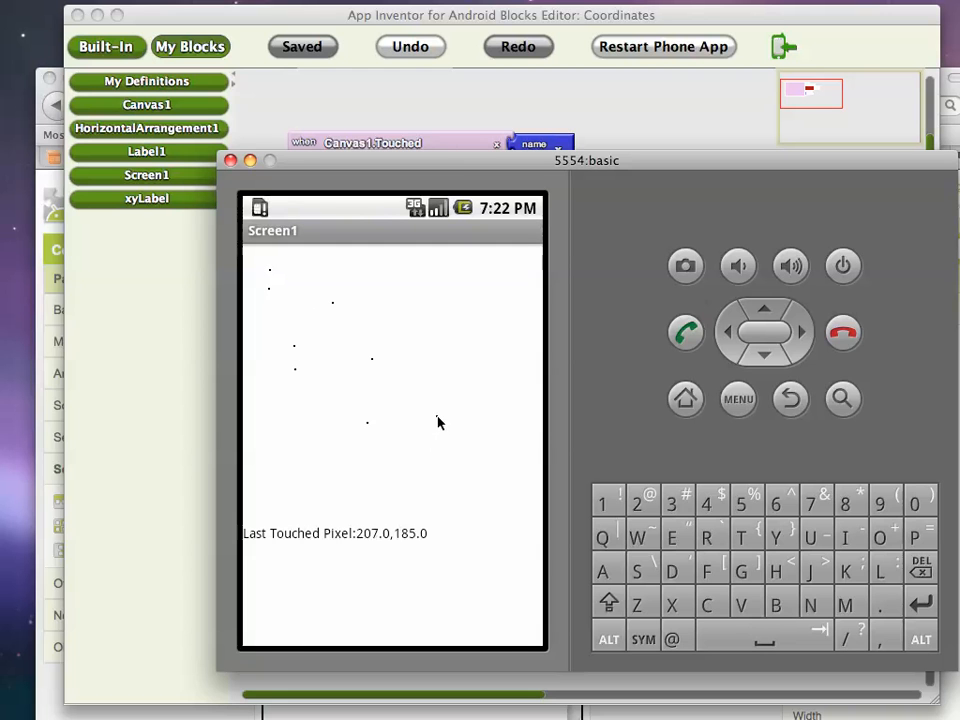
{"action": "left_click", "coordinate": [436, 414]}
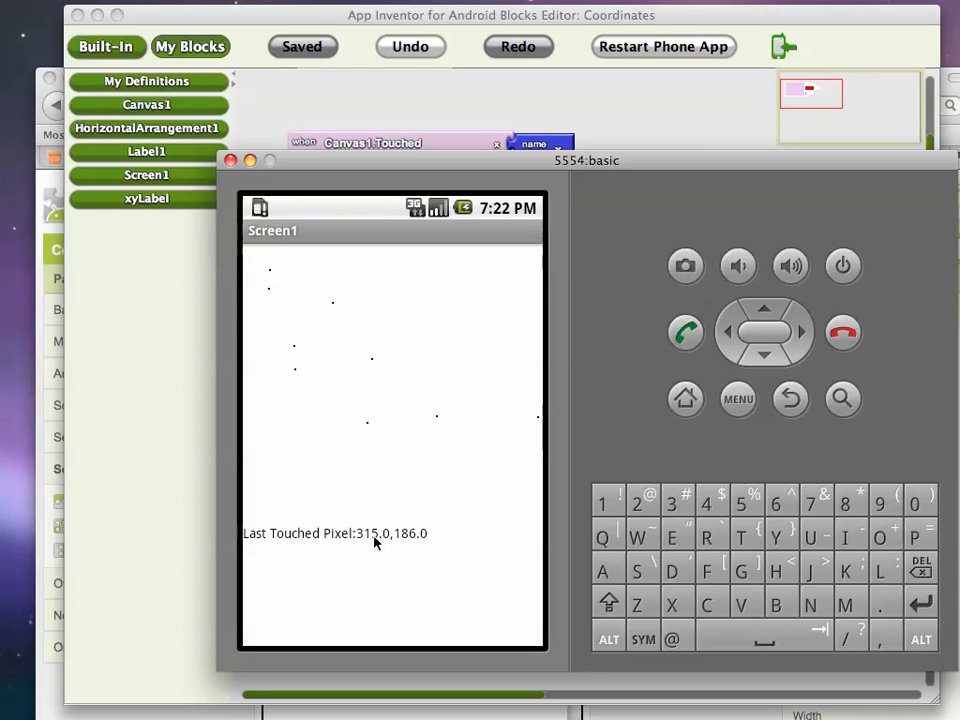
{"action": "mouse_move", "coordinate": [528, 518]}
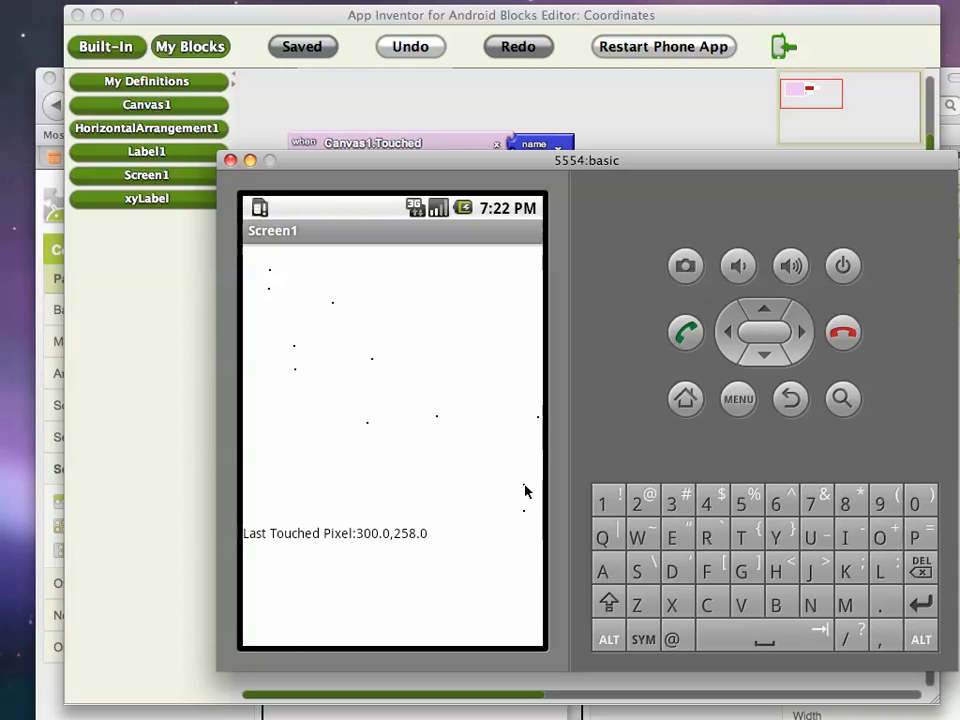
{"action": "left_click", "coordinate": [524, 512]}
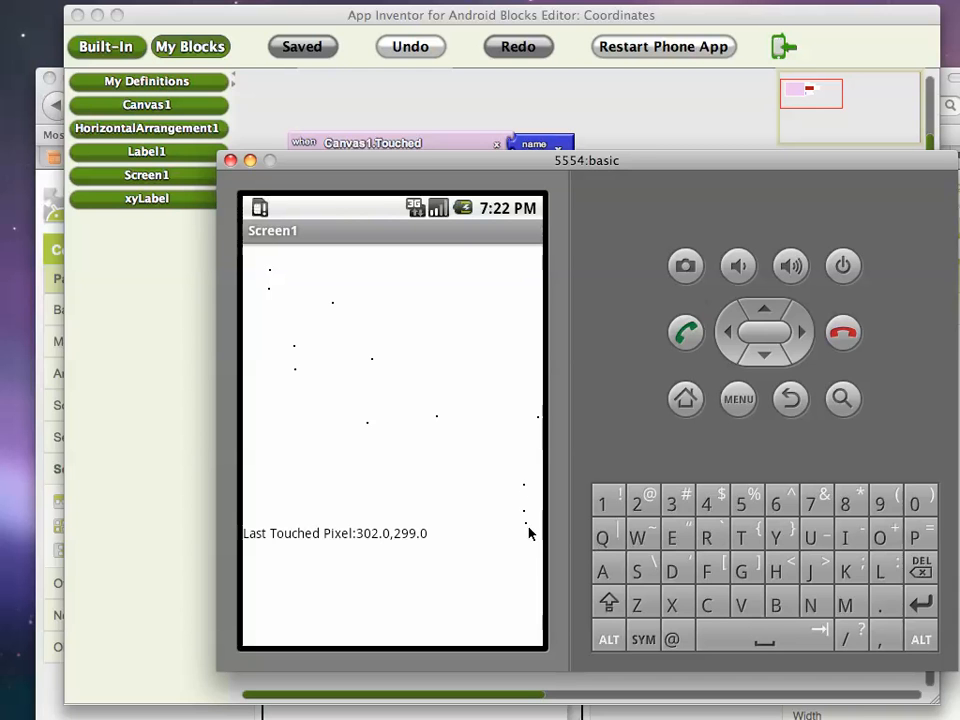